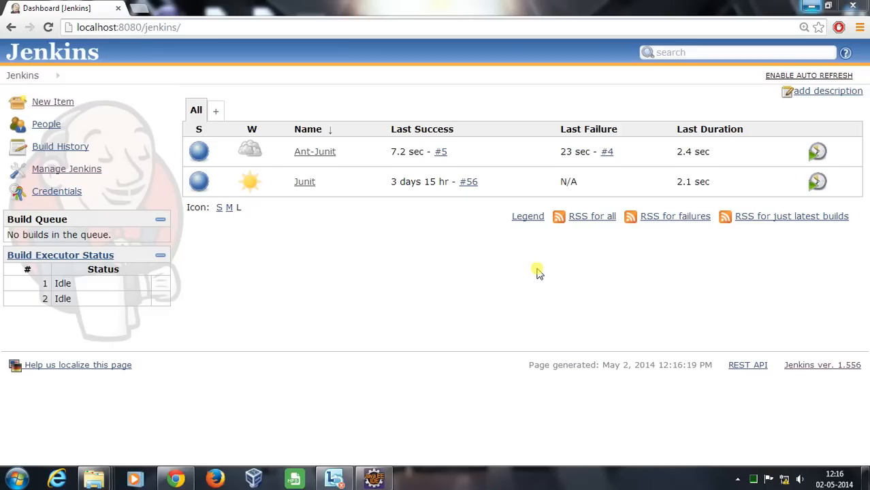
pyautogui.moveTo(367, 193)
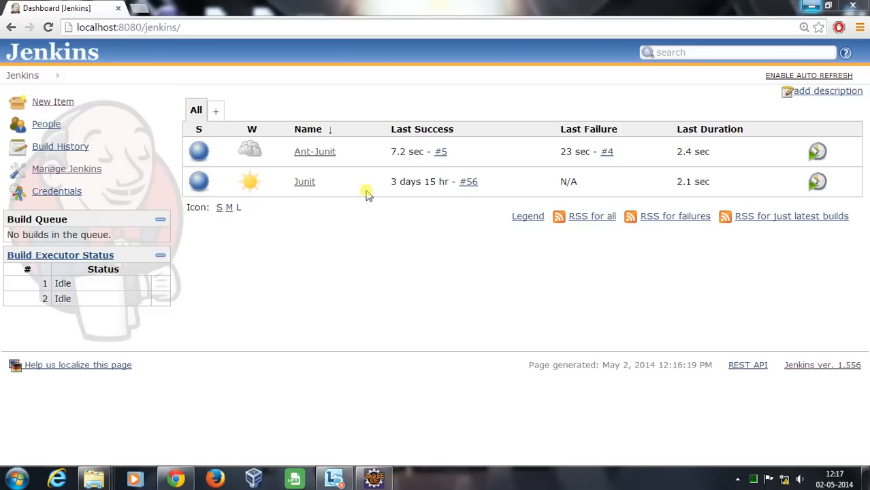
# Open the Ant-Junit project page from the Jenkins dashboard.
pyautogui.click(314, 151)
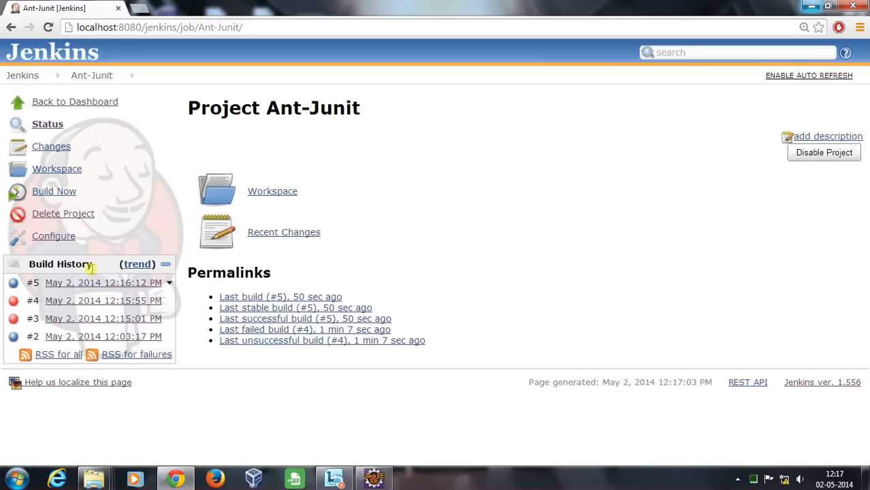
# In the job configuration, enable Use custom workspace with directory D:\Java.
pyautogui.click(53, 235)
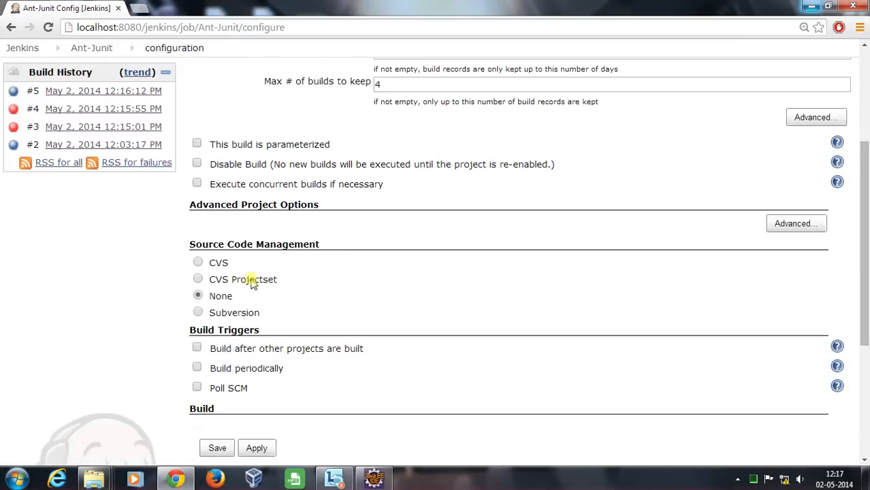
pyautogui.doubleClick(254, 204)
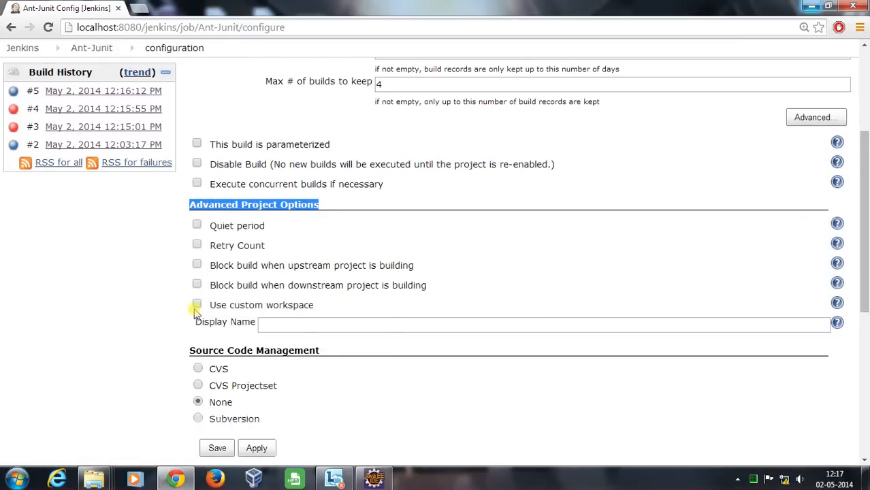
pyautogui.doubleClick(261, 305)
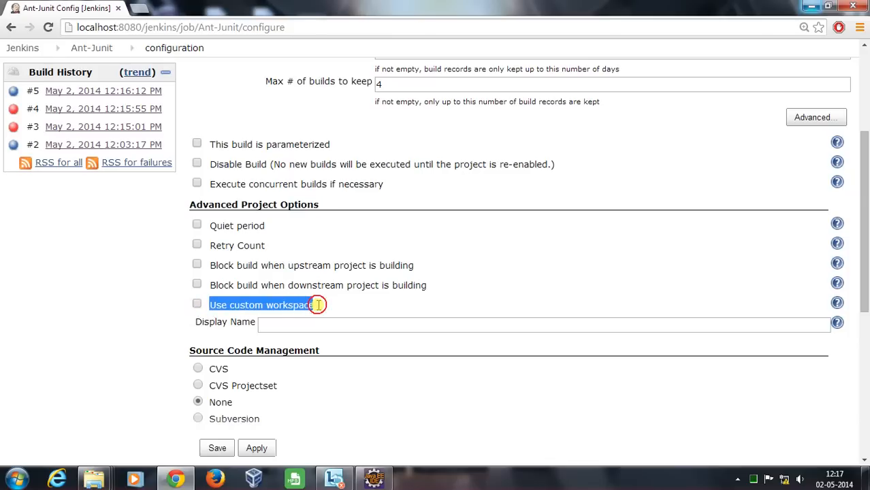
pyautogui.click(196, 304)
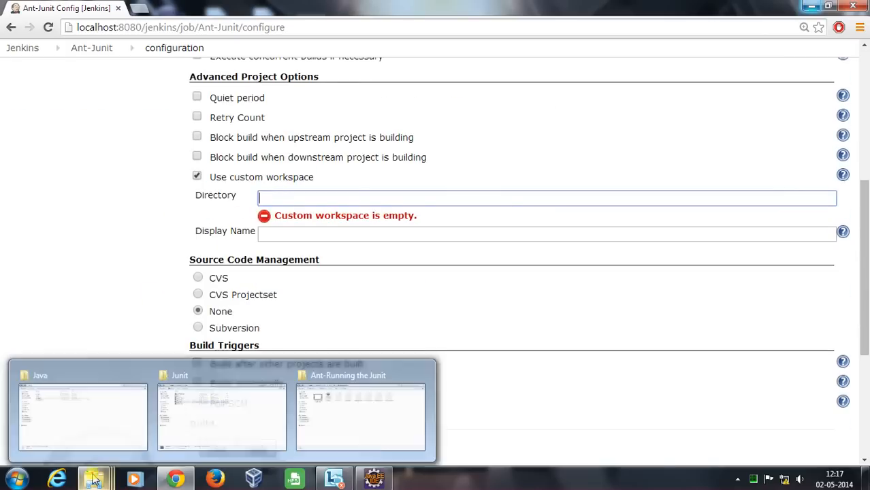
pyautogui.click(83, 416)
pyautogui.write('D:\\Java')
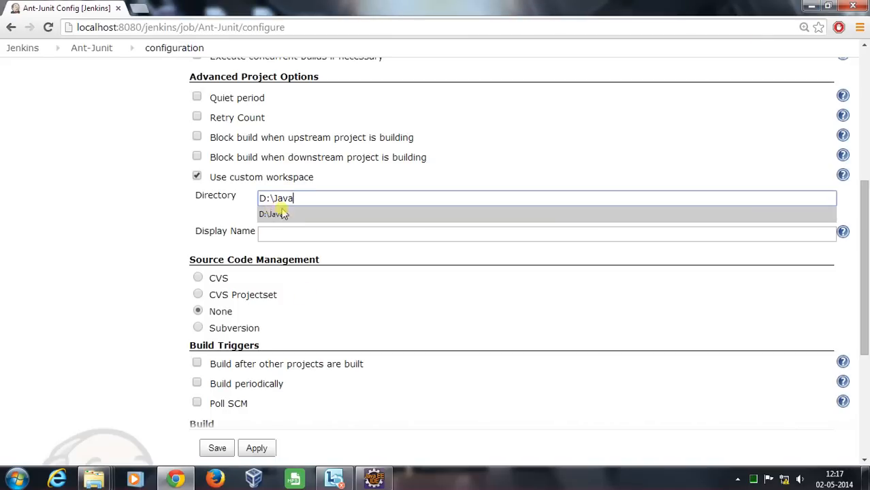
pyautogui.scroll(-3)
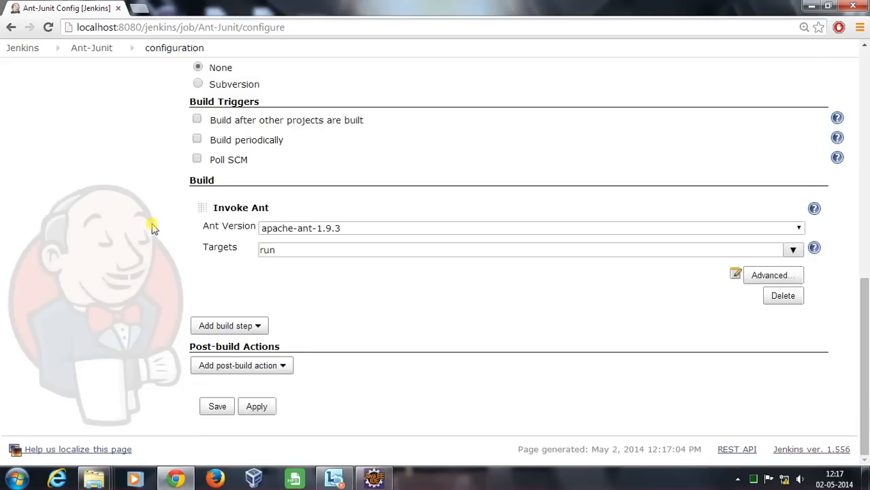
# Add a Publish JUnit test result report action for **/*.xml and save the configuration.
pyautogui.click(241, 365)
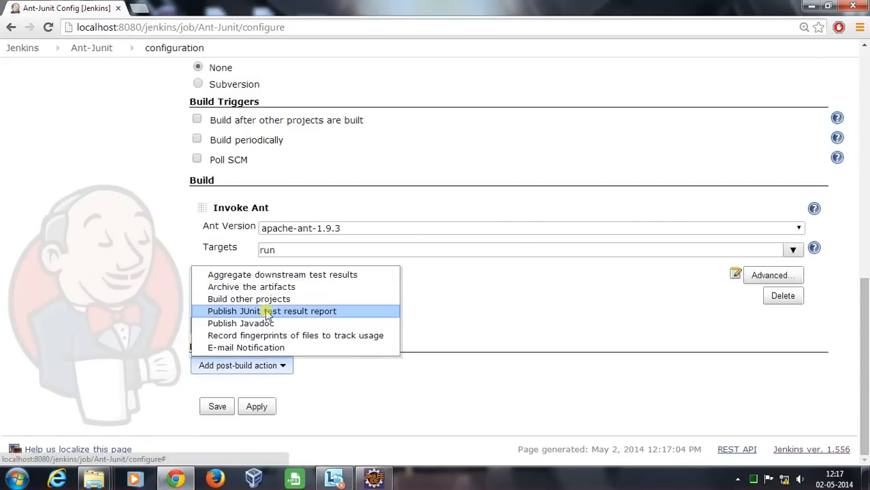
pyautogui.click(272, 310)
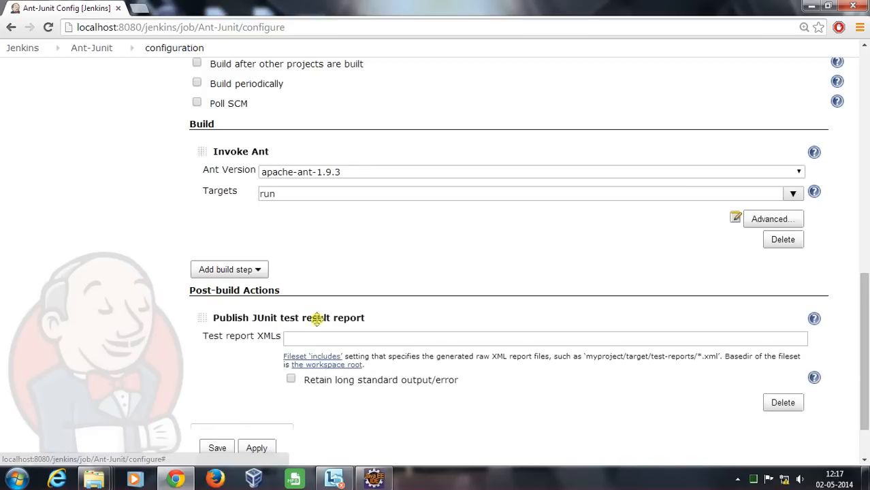
pyautogui.write('**')
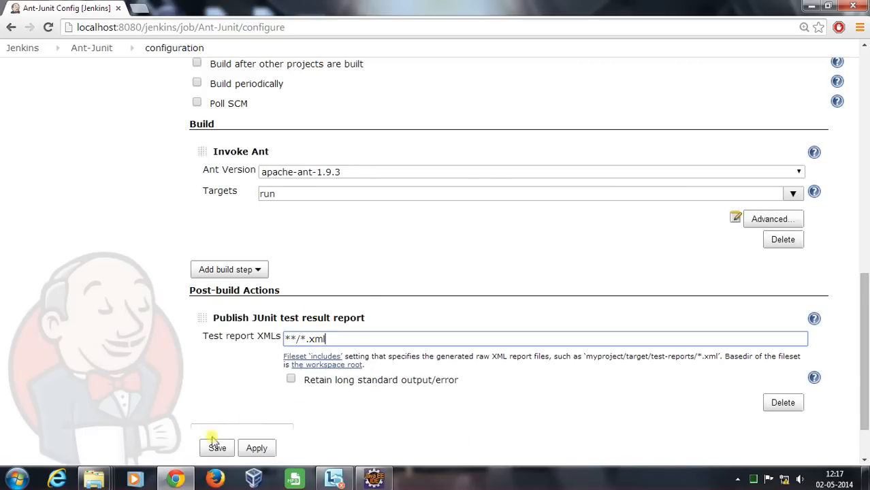
pyautogui.click(217, 447)
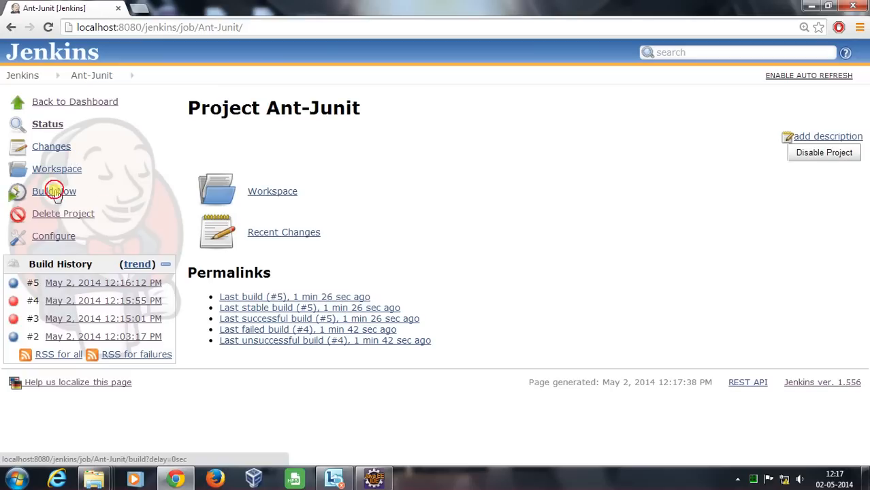
# Trigger a new build and view build #6 with its passing test results.
pyautogui.click(54, 190)
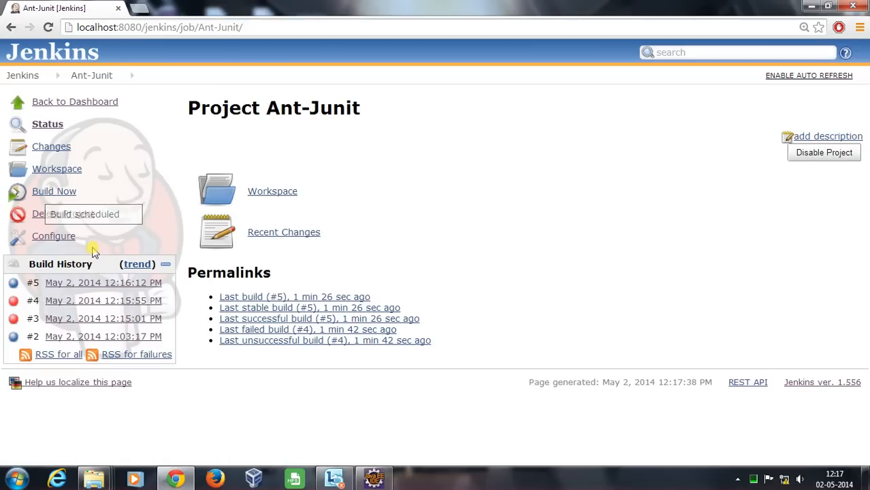
pyautogui.click(54, 191)
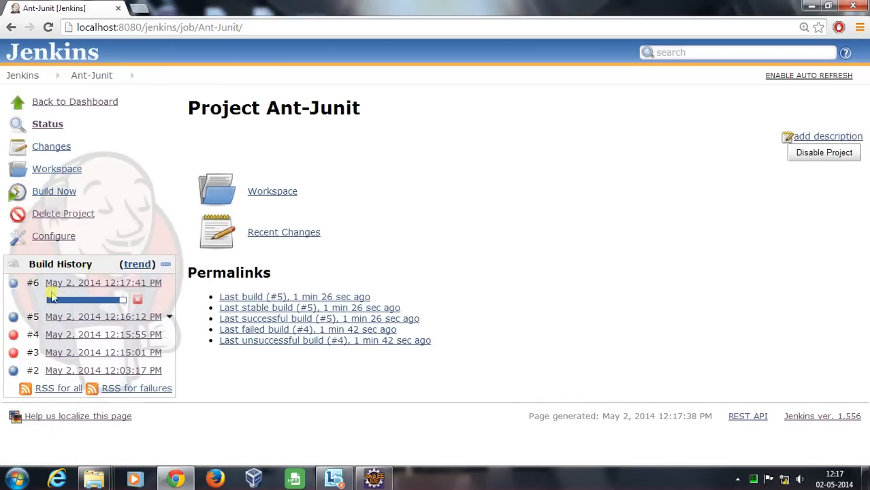
pyautogui.click(103, 282)
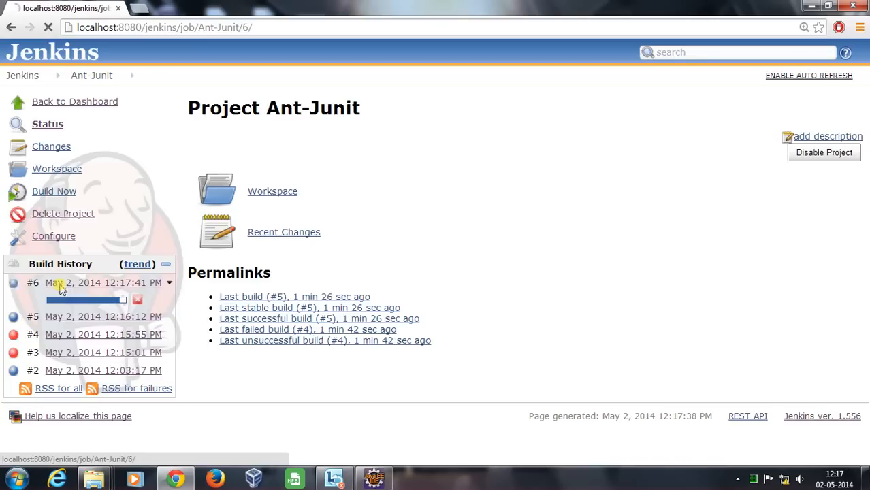
pyautogui.click(103, 282)
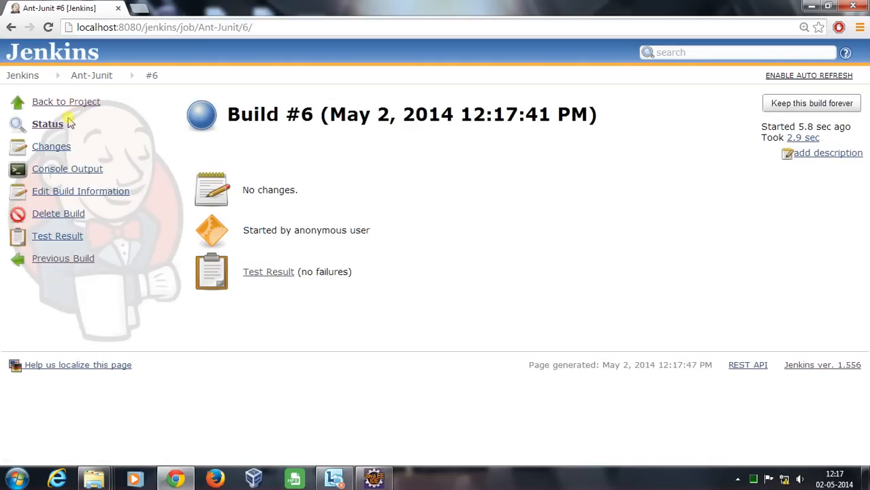